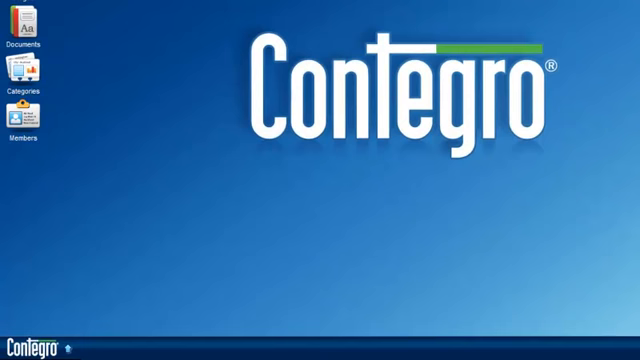
{"action": "mouse_move", "coordinate": [30, 128]}
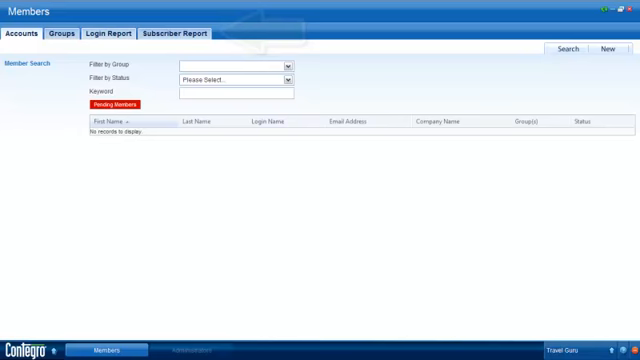
Glance at the Login Report and the Administrators group permissions, then return to Members account search.
{"action": "left_click", "coordinate": [104, 32]}
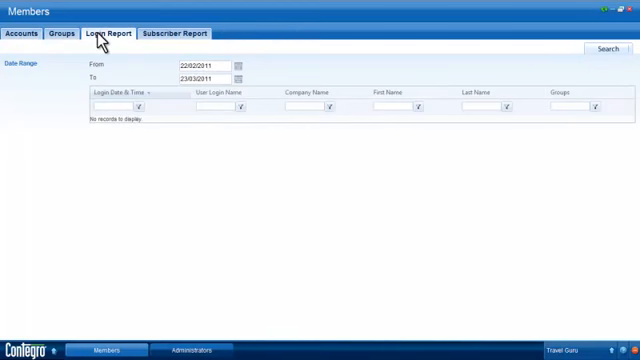
{"action": "left_click", "coordinate": [20, 36]}
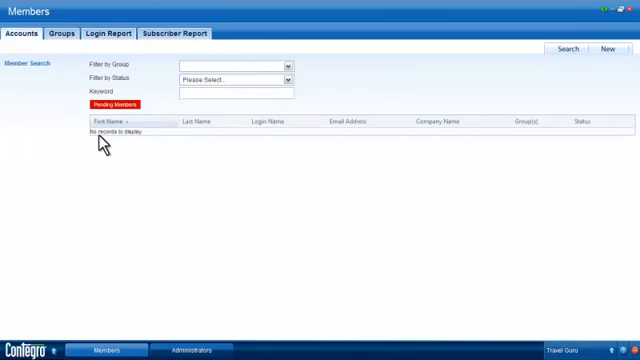
{"action": "left_click", "coordinate": [192, 348]}
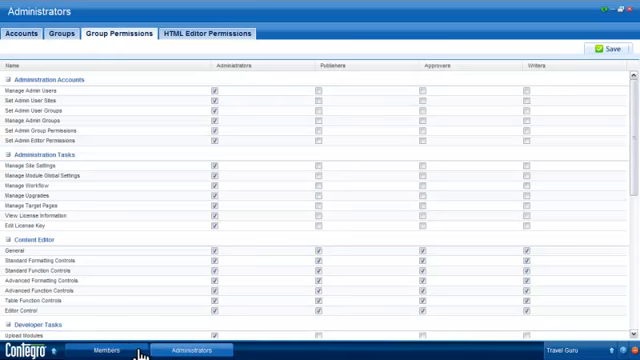
{"action": "left_click", "coordinate": [102, 348]}
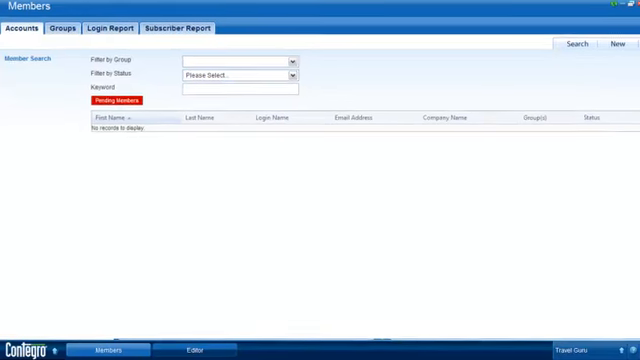
Register a new member through the website's 'Become a member today!' form.
{"action": "scroll", "scroll_direction": "down", "scroll_amount": 3}
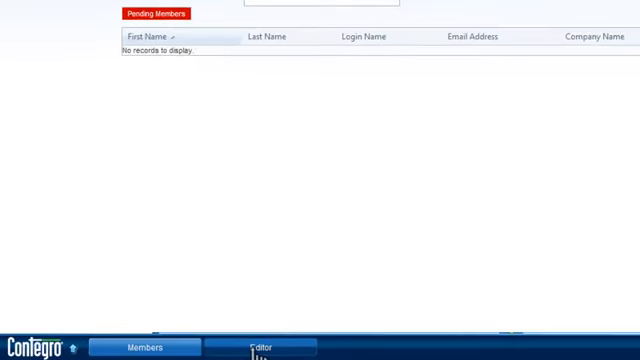
{"action": "left_click", "coordinate": [258, 348]}
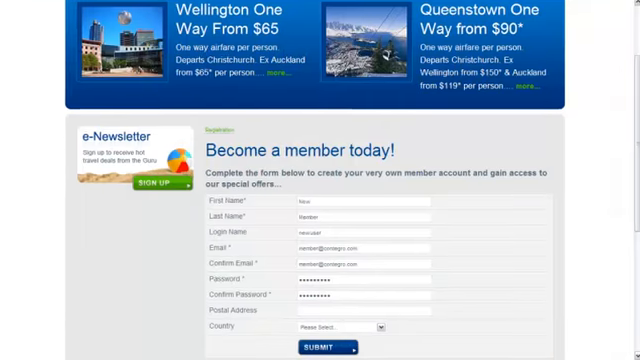
{"action": "scroll", "scroll_direction": "down", "scroll_amount": 3}
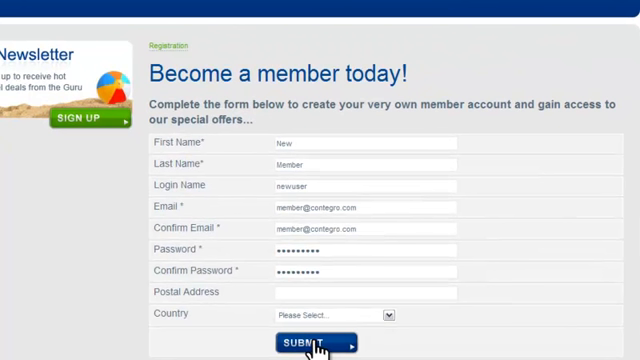
{"action": "left_click", "coordinate": [304, 344]}
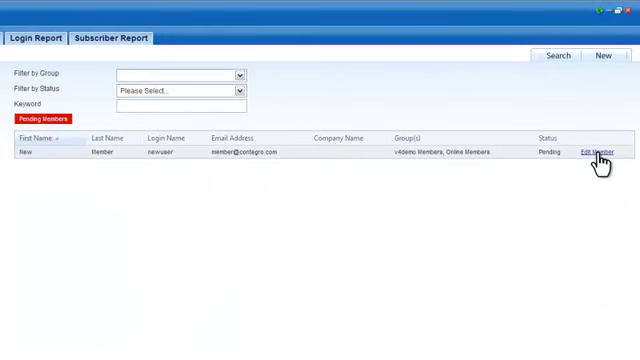
Validate and notify the pending new member, clearing it from the pending list.
{"action": "left_click", "coordinate": [586, 152]}
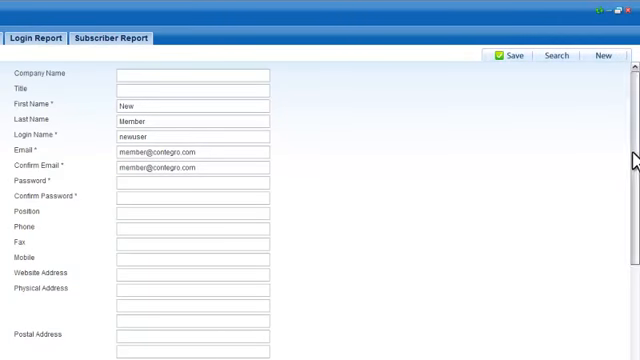
{"action": "scroll", "scroll_direction": "down", "scroll_amount": 3}
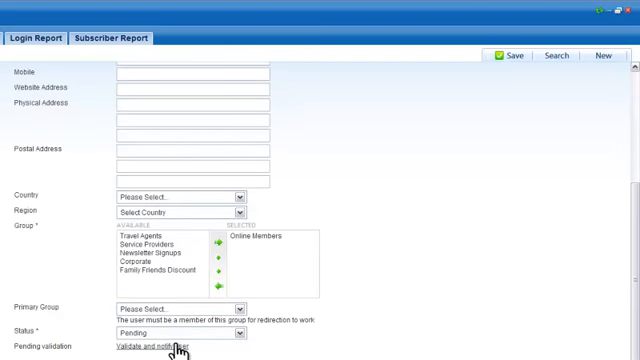
{"action": "left_click", "coordinate": [150, 348]}
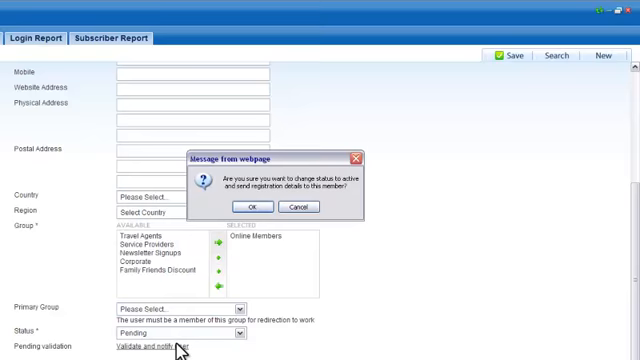
{"action": "left_click", "coordinate": [258, 206]}
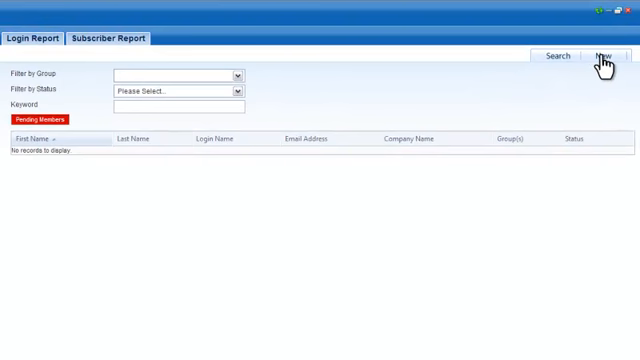
Add new member jenny assigned to the Online Members and Family Friends Discount groups and save.
{"action": "left_click", "coordinate": [598, 56]}
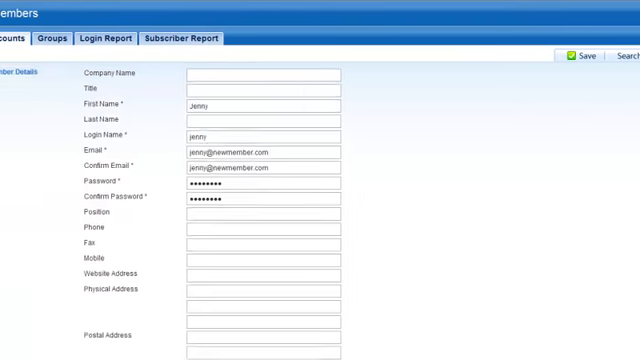
{"action": "scroll", "scroll_direction": "down", "scroll_amount": 3}
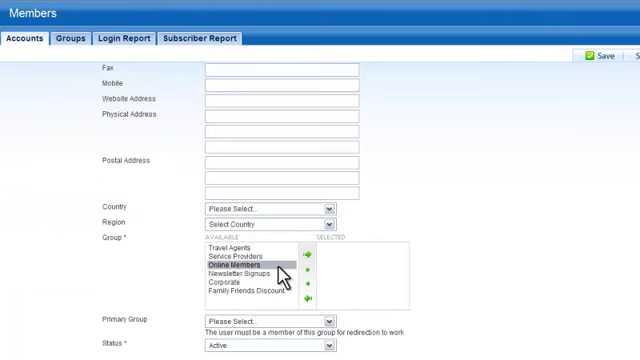
{"action": "left_click", "coordinate": [242, 292]}
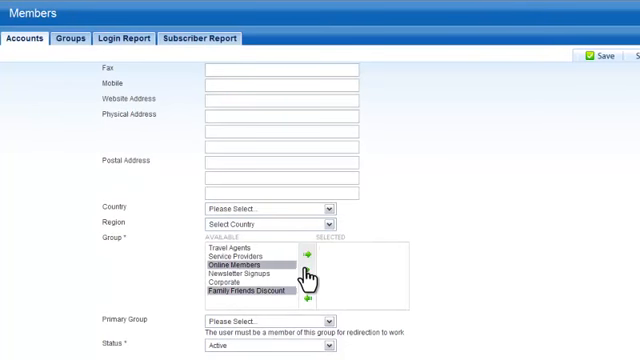
{"action": "left_click", "coordinate": [308, 256]}
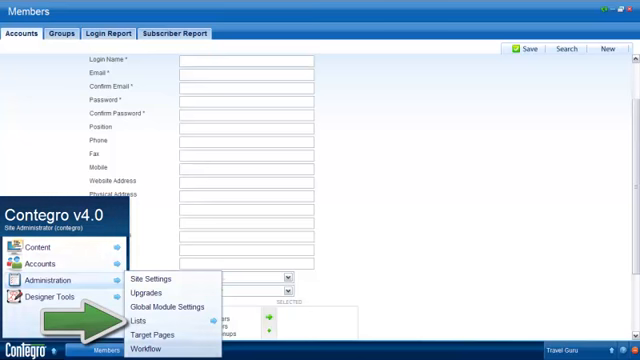
{"action": "left_click", "coordinate": [568, 48]}
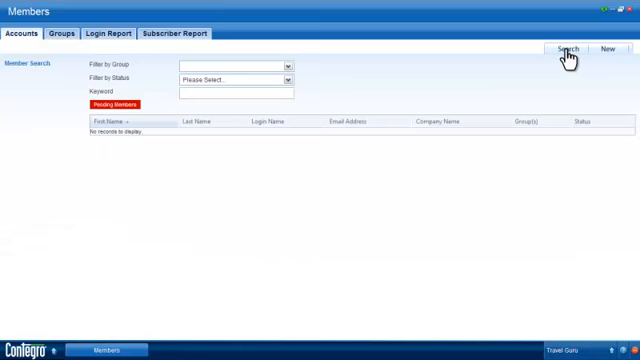
{"action": "mouse_move", "coordinate": [304, 76]}
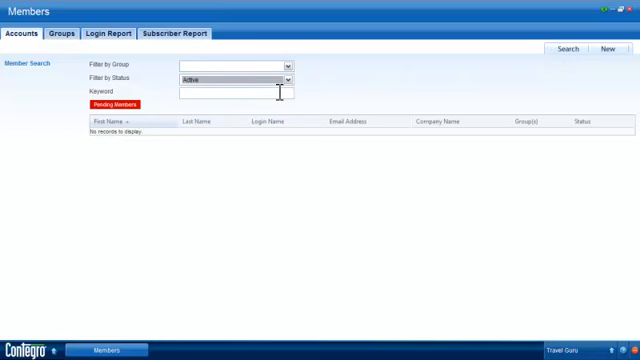
{"action": "left_click", "coordinate": [568, 48]}
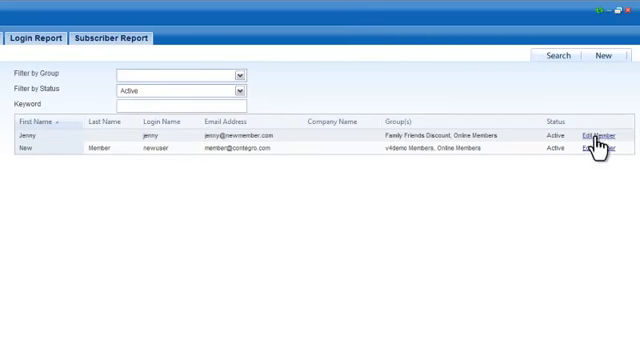
{"action": "left_click", "coordinate": [596, 132]}
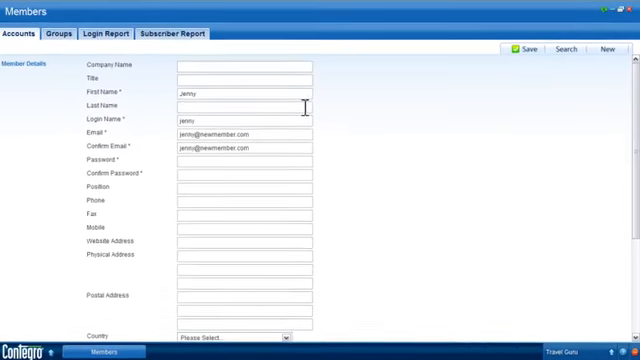
{"action": "type", "text": "T"}
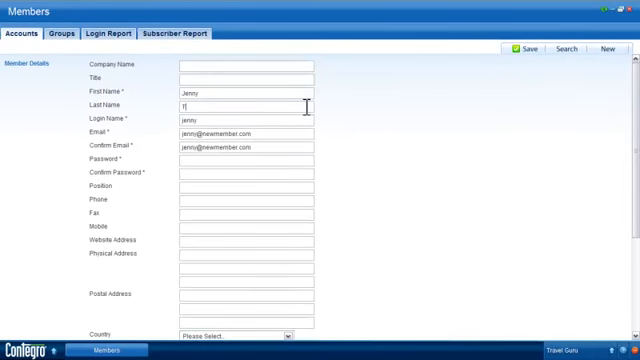
{"action": "type", "text": "Travis"}
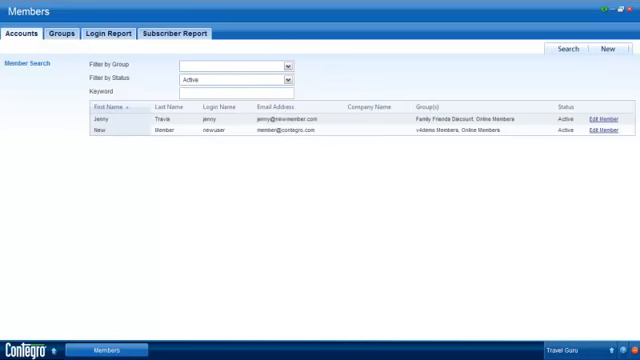
{"action": "left_click", "coordinate": [60, 34]}
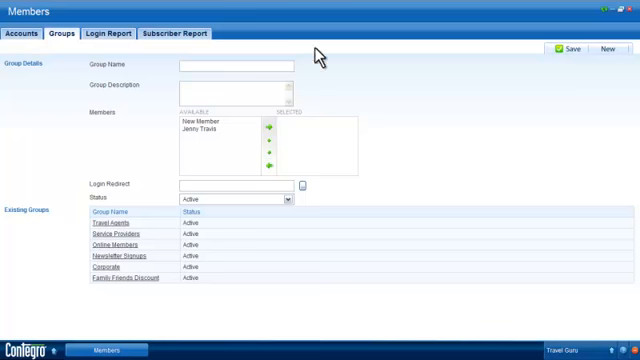
{"action": "mouse_move", "coordinate": [606, 52]}
{"action": "type", "text": "Business Partners"}
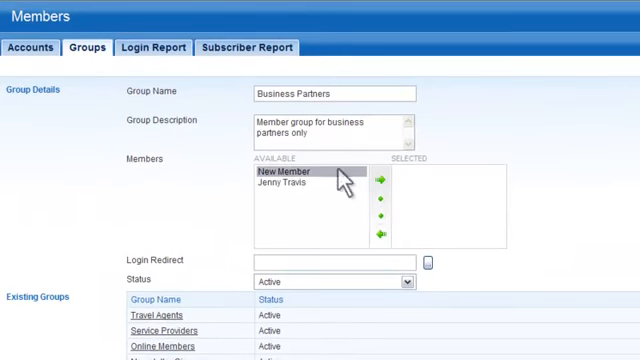
Save the Business Partners group with New Member selected and Secure Login as redirect.
{"action": "left_click", "coordinate": [380, 182]}
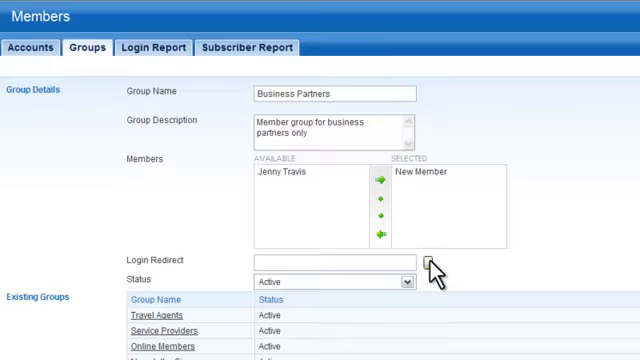
{"action": "left_click", "coordinate": [432, 260]}
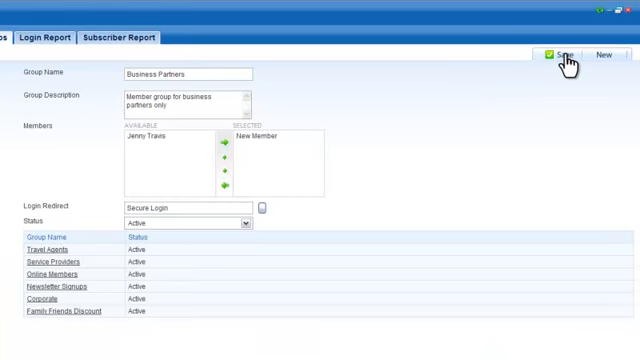
{"action": "left_click", "coordinate": [560, 56]}
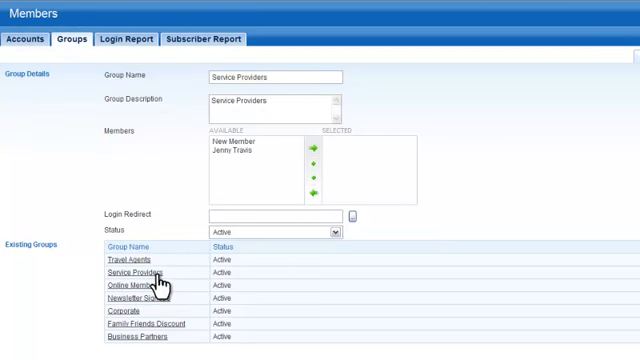
Edit an existing group to redirect its login to a site page.
{"action": "left_click", "coordinate": [128, 284]}
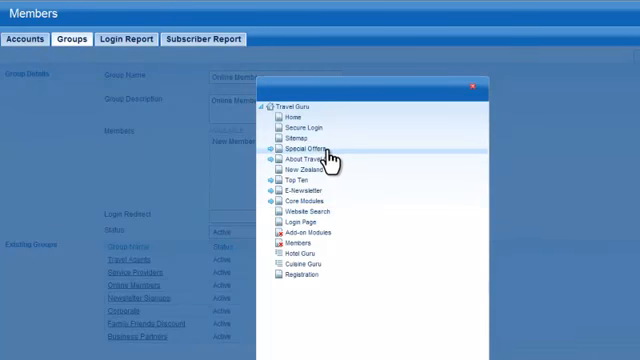
{"action": "left_click", "coordinate": [308, 146]}
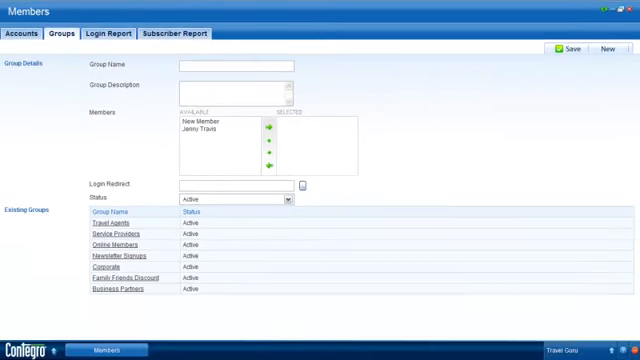
{"action": "left_click", "coordinate": [108, 32]}
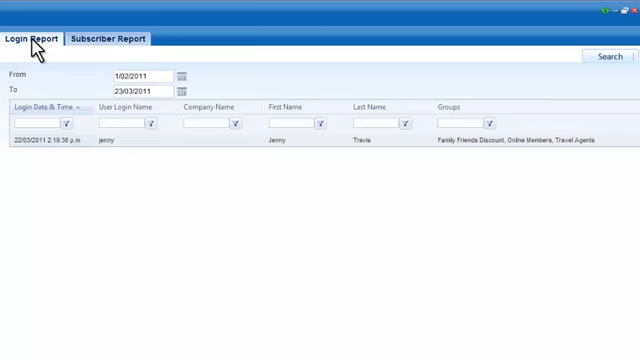
{"action": "mouse_move", "coordinate": [184, 96]}
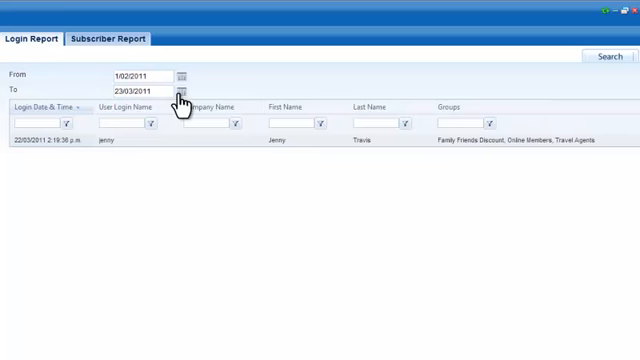
Extend the login report's To date into March 2011 and search, listing two logins.
{"action": "left_click", "coordinate": [188, 92]}
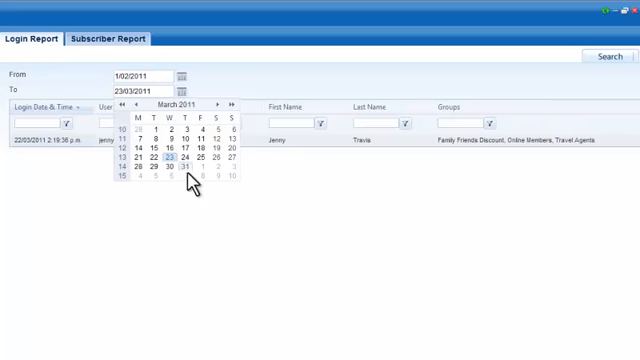
{"action": "left_click", "coordinate": [184, 168]}
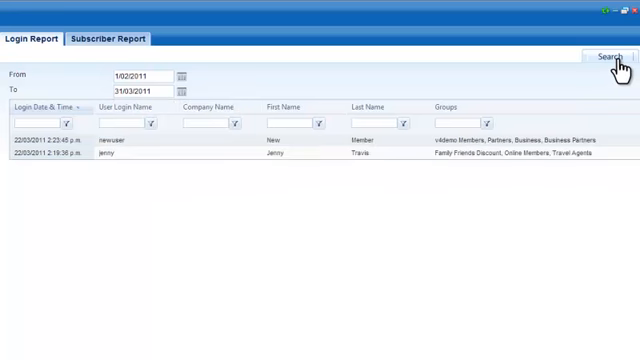
{"action": "mouse_move", "coordinate": [492, 124]}
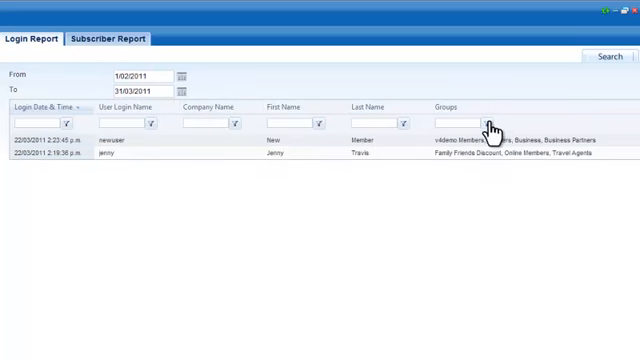
{"action": "left_click", "coordinate": [488, 122]}
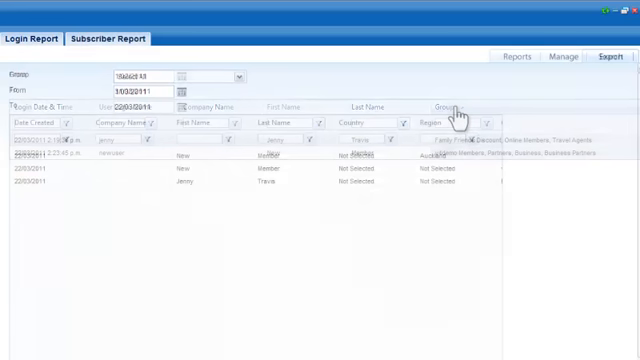
Filter the subscriber report to one member group and tick an extra member field to include.
{"action": "left_click", "coordinate": [108, 38]}
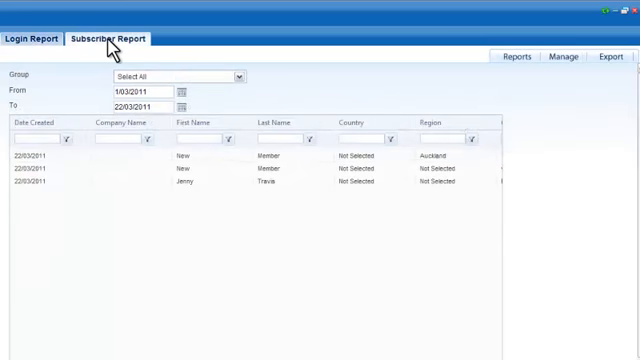
{"action": "mouse_move", "coordinate": [432, 64]}
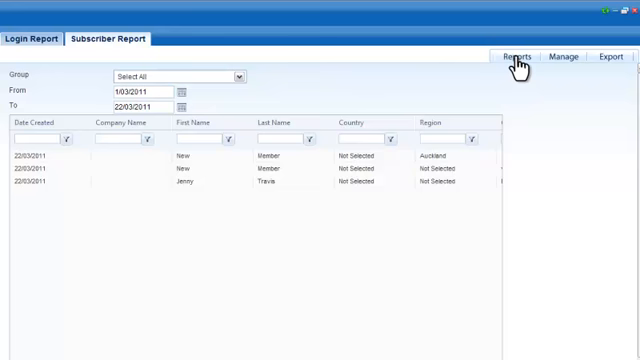
{"action": "mouse_move", "coordinate": [460, 64]}
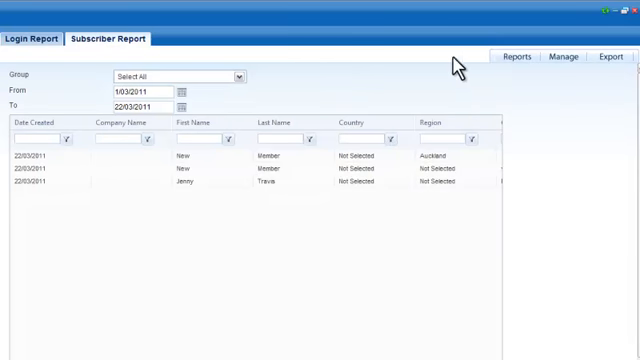
{"action": "left_click", "coordinate": [240, 76]}
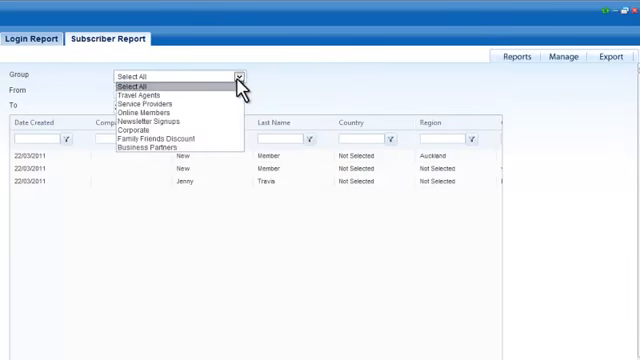
{"action": "left_click", "coordinate": [160, 108]}
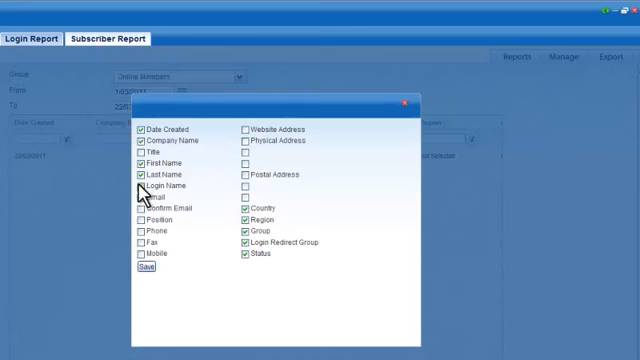
{"action": "left_click", "coordinate": [138, 186]}
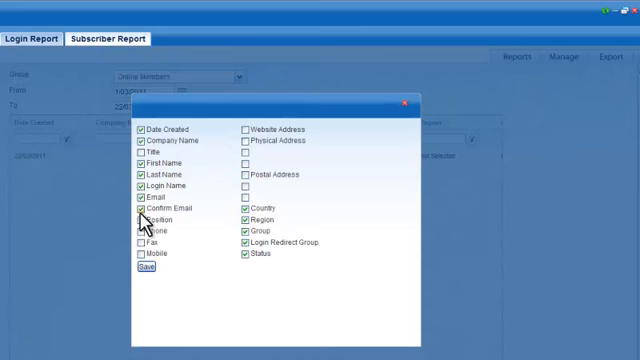